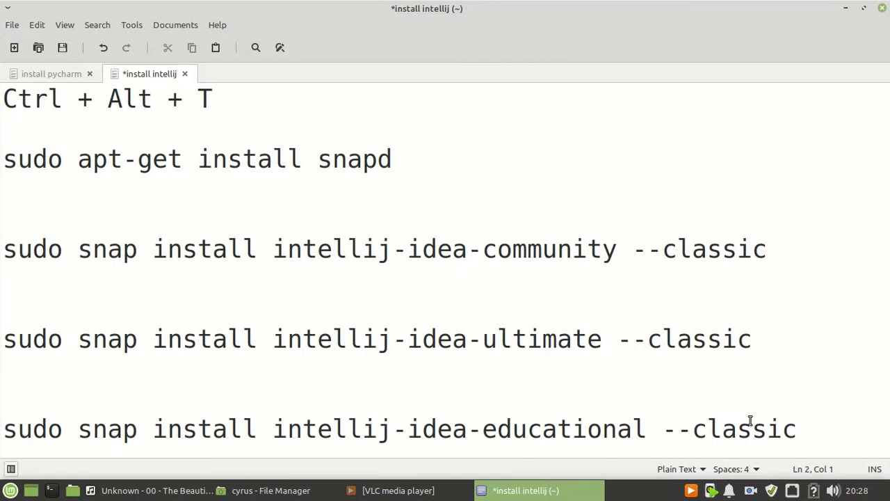
Bring up a terminal window beside the Xed IntelliJ install notes
{"action": "left_click", "coordinate": [7, 126]}
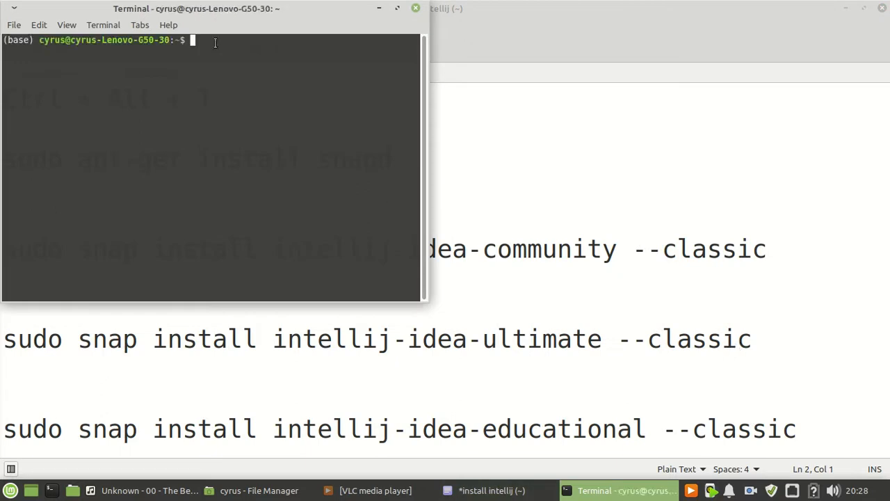
{"action": "mouse_move", "coordinate": [232, 43]}
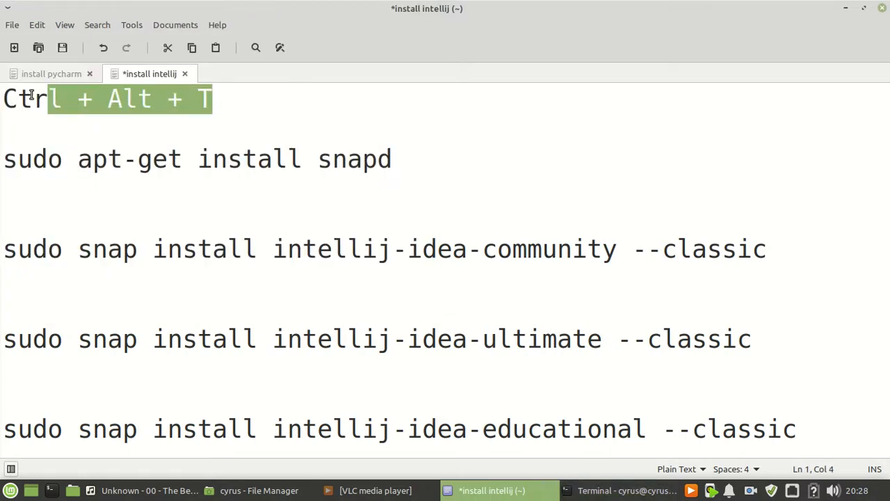
Copy the 'sudo apt-get install snapd' line from the notes and return to the terminal
{"action": "right_click", "coordinate": [84, 104]}
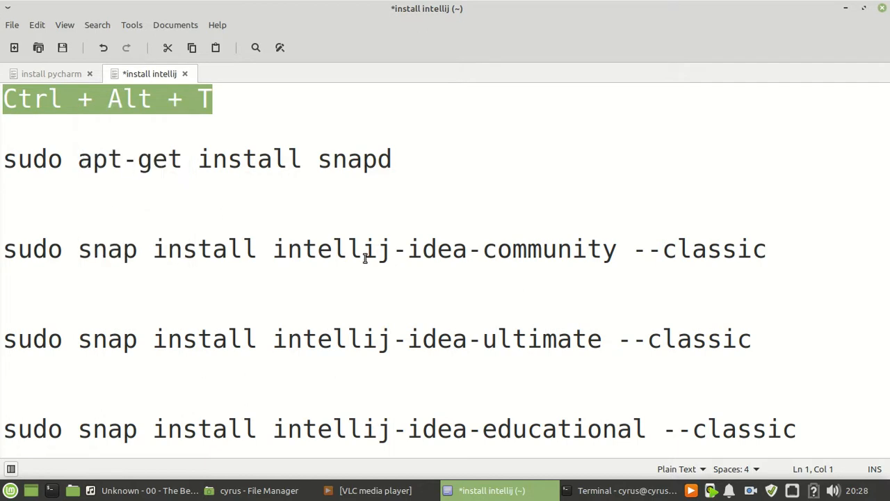
{"action": "left_click", "coordinate": [624, 490]}
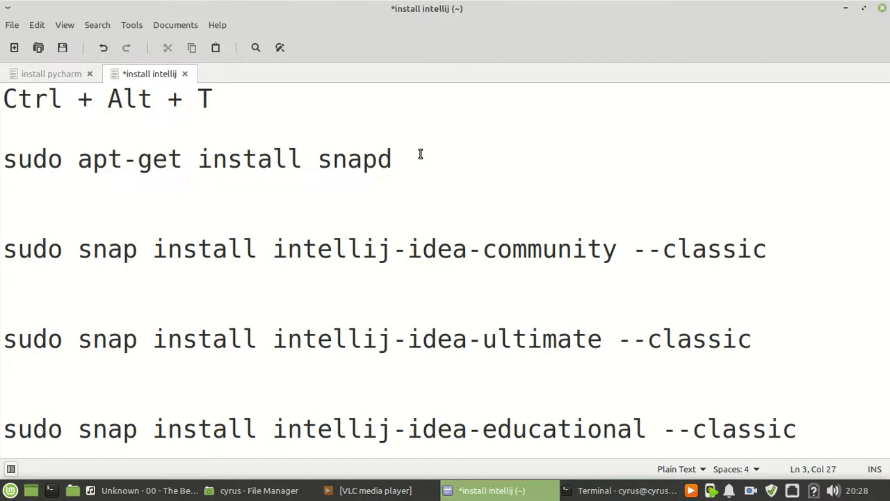
{"action": "right_click", "coordinate": [160, 172]}
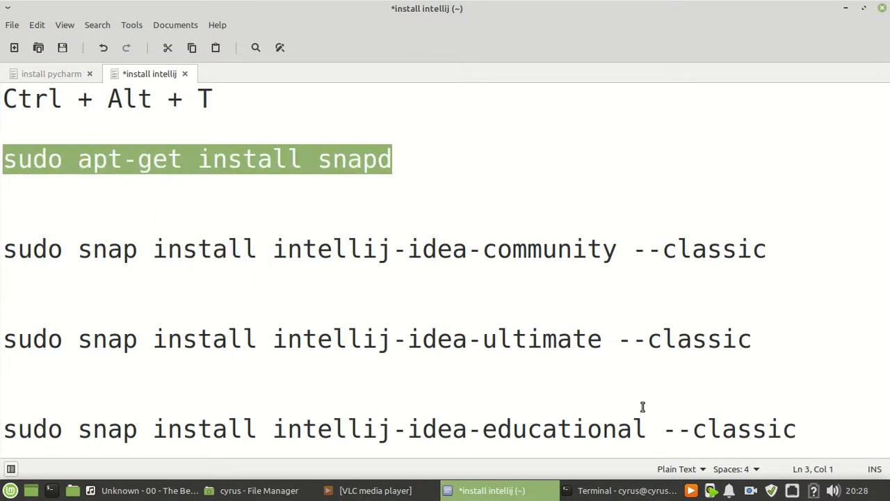
{"action": "left_click", "coordinate": [393, 159]}
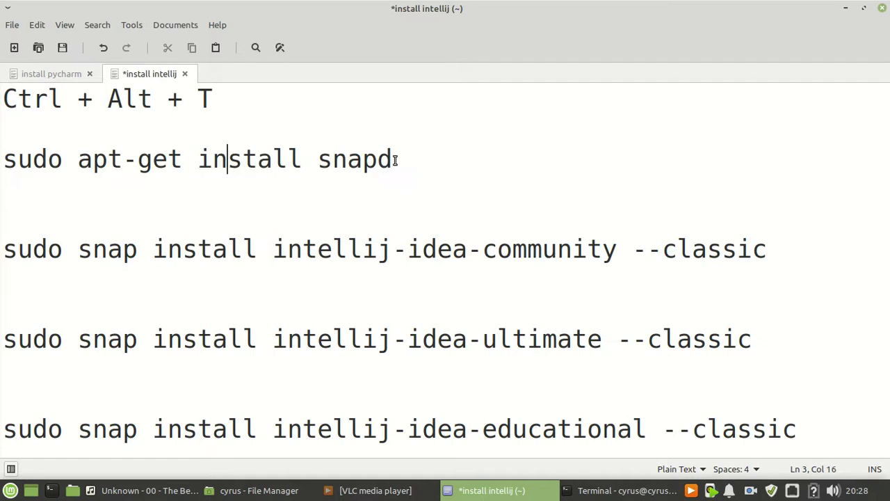
{"action": "right_click", "coordinate": [194, 158]}
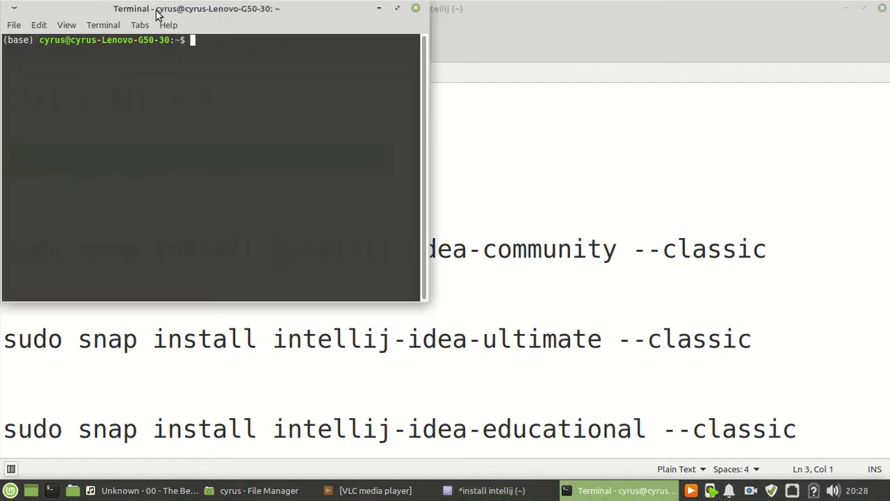
Run 'sudo apt-get install snapd' and authorise it with the sudo password
{"action": "type", "text": "sudo apt-get install snapd"}
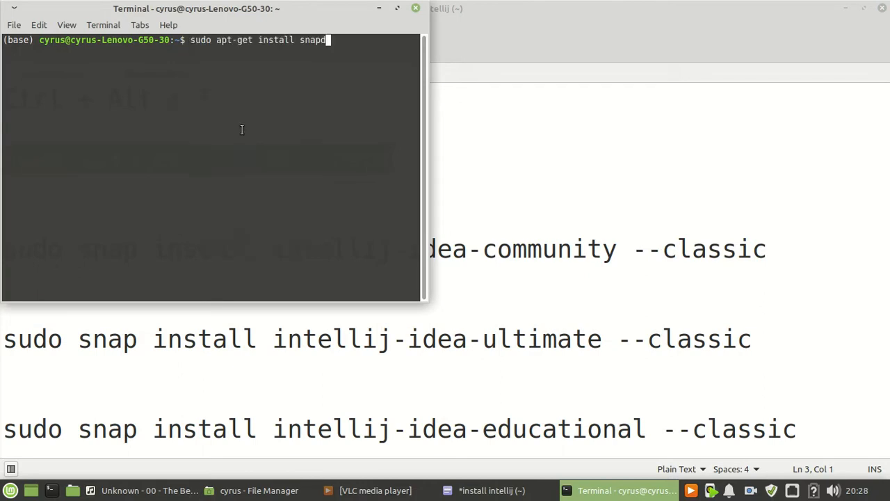
{"action": "key", "text": "Return"}
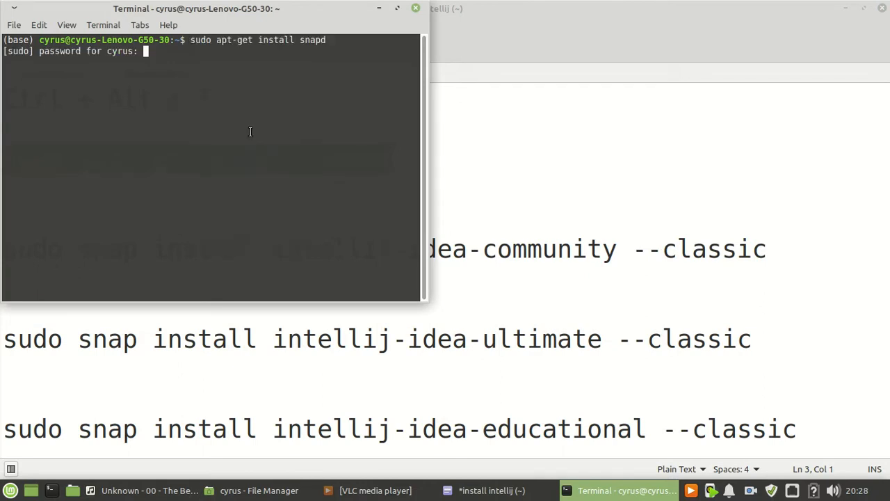
{"action": "type", "text": "*"}
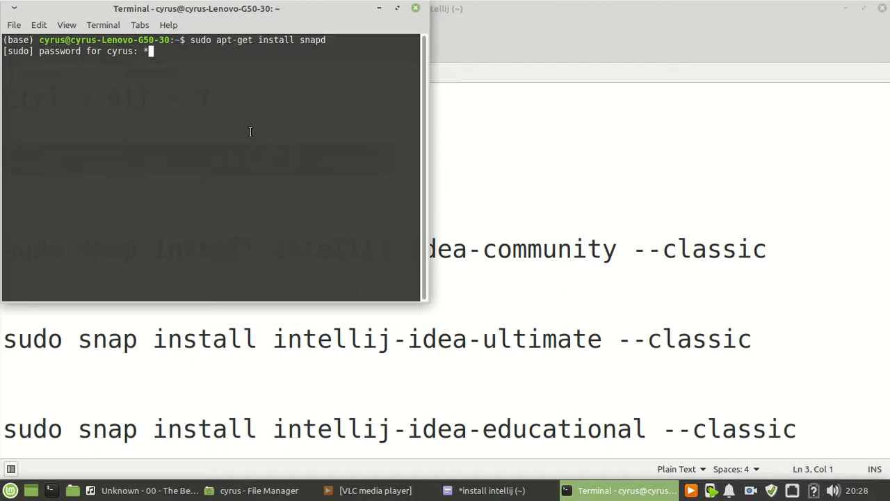
{"action": "type", "text": "****"}
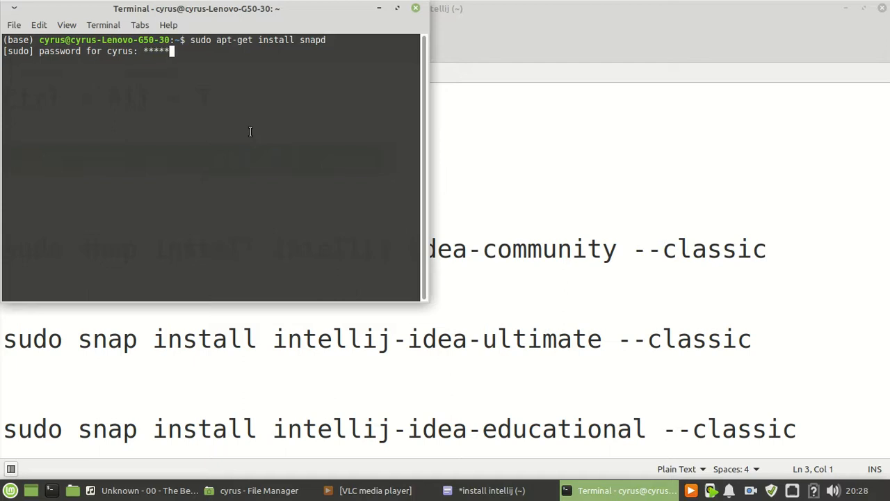
{"action": "key", "text": "Return"}
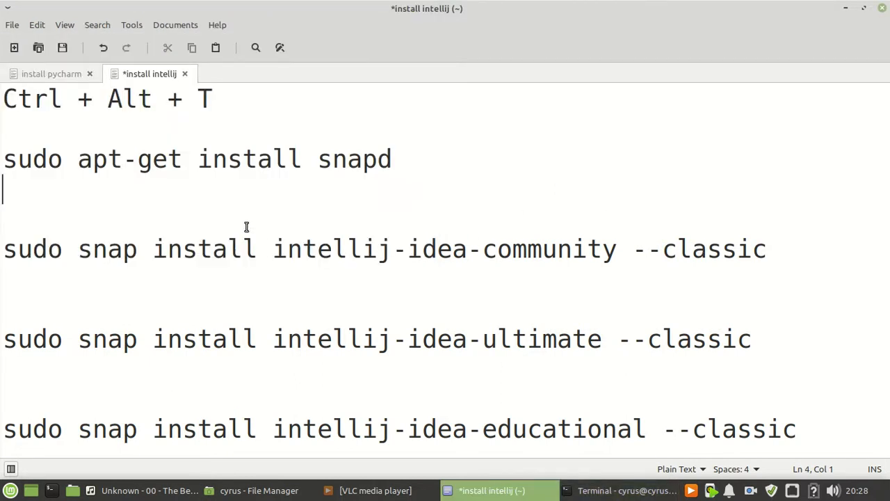
{"action": "mouse_move", "coordinate": [154, 300]}
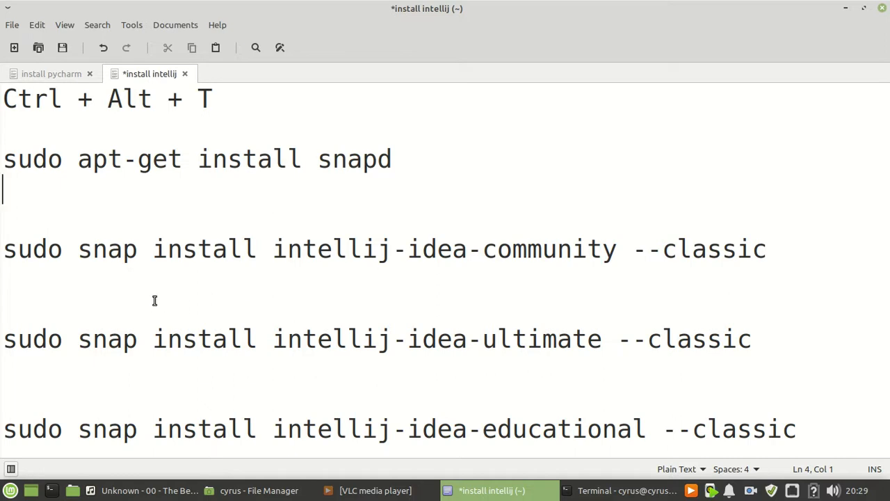
{"action": "mouse_move", "coordinate": [361, 289]}
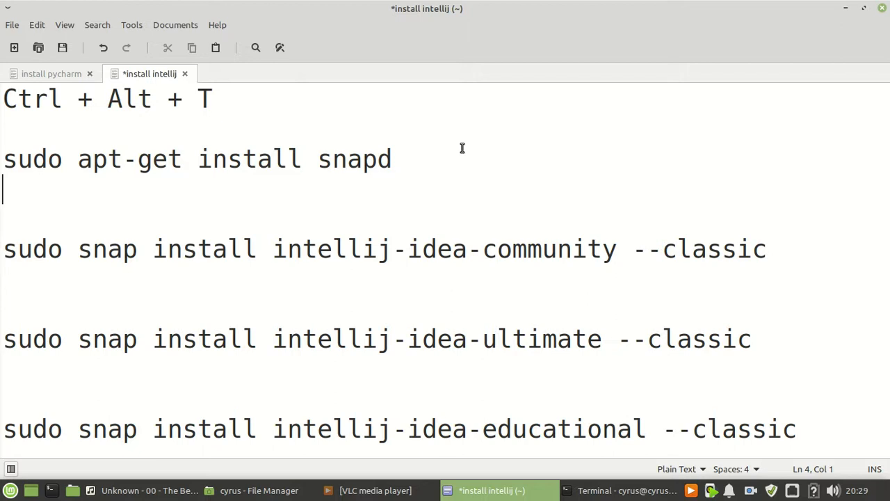
{"action": "mouse_move", "coordinate": [7, 247]}
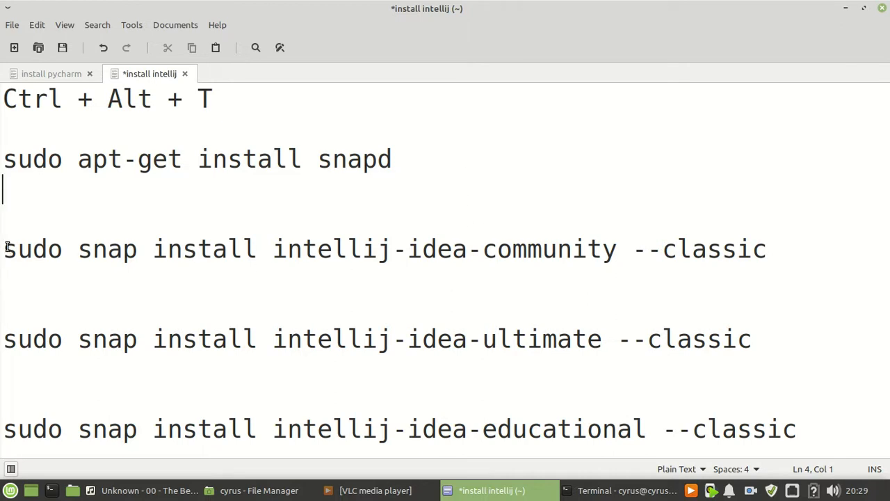
{"action": "mouse_move", "coordinate": [124, 254]}
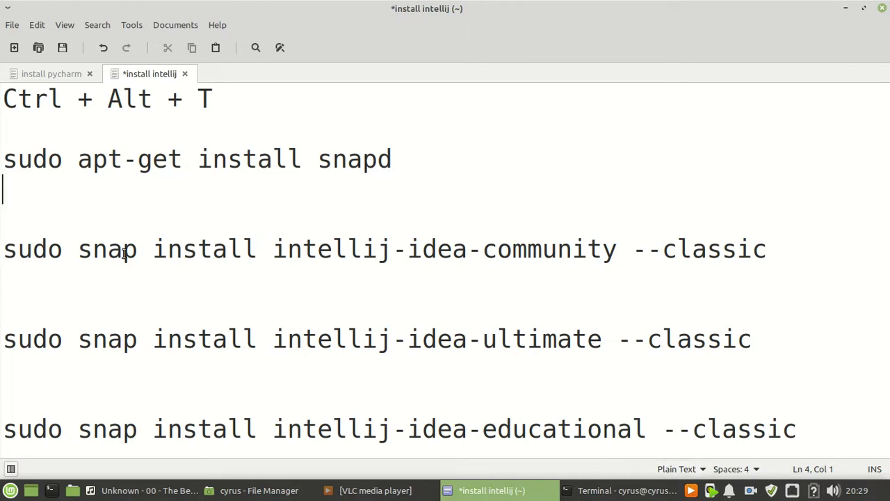
{"action": "mouse_move", "coordinate": [617, 257]}
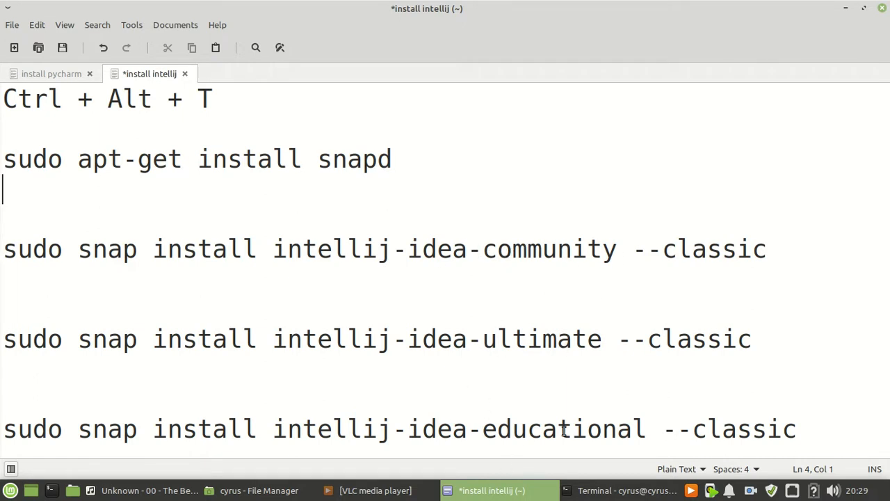
{"action": "mouse_move", "coordinate": [580, 249]}
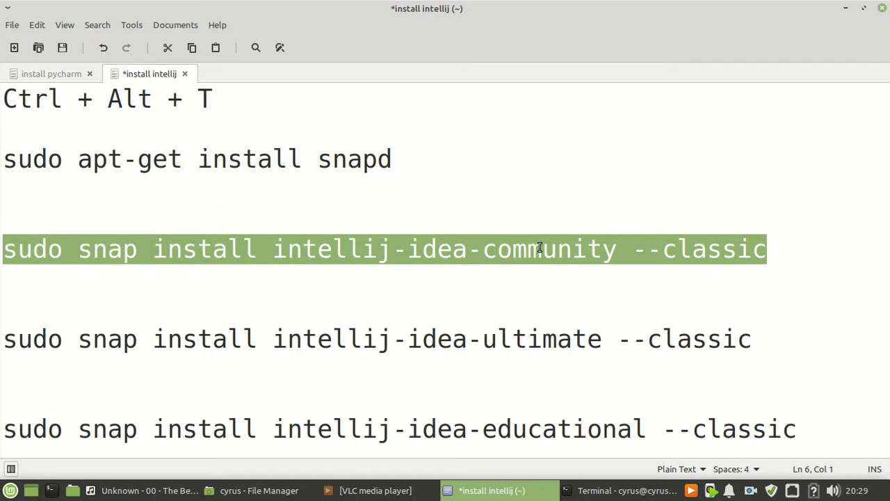
Copy the 'sudo snap install intellij-idea-community --classic' line from the notes
{"action": "right_click", "coordinate": [539, 248]}
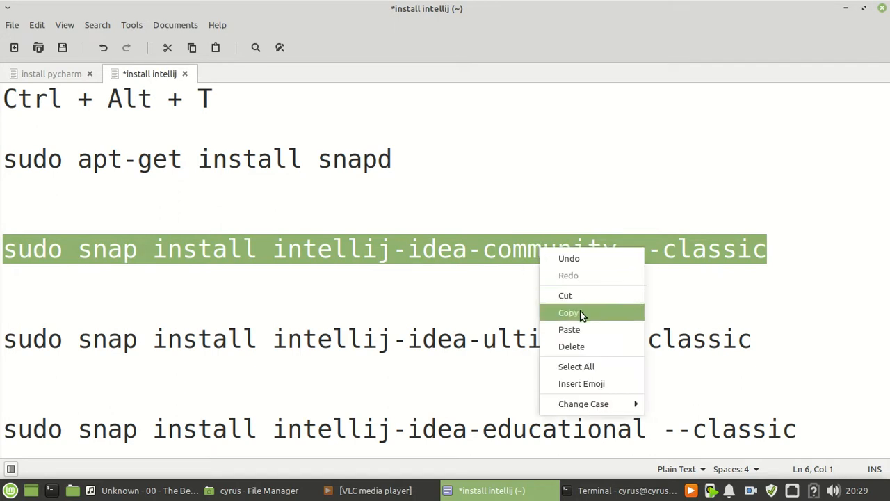
{"action": "left_click", "coordinate": [568, 312]}
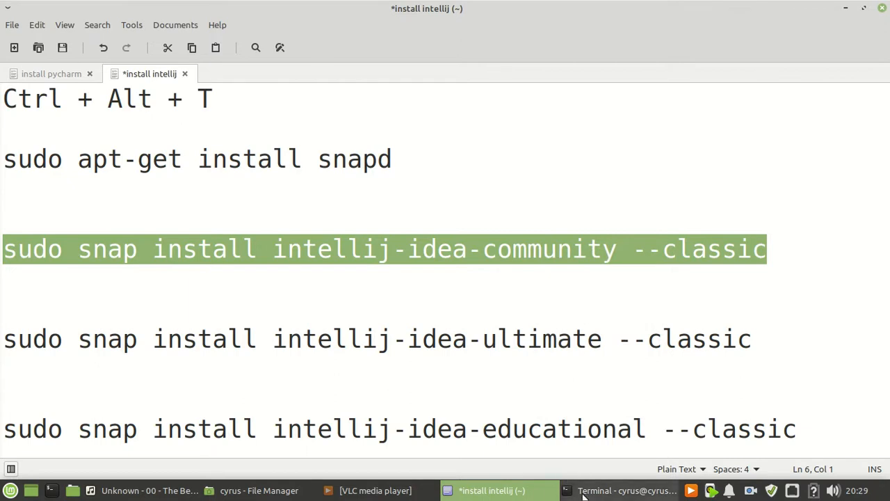
Run 'sudo snap install intellij-idea-community --classic', see it already installed, and minimise the terminal
{"action": "left_click", "coordinate": [625, 490]}
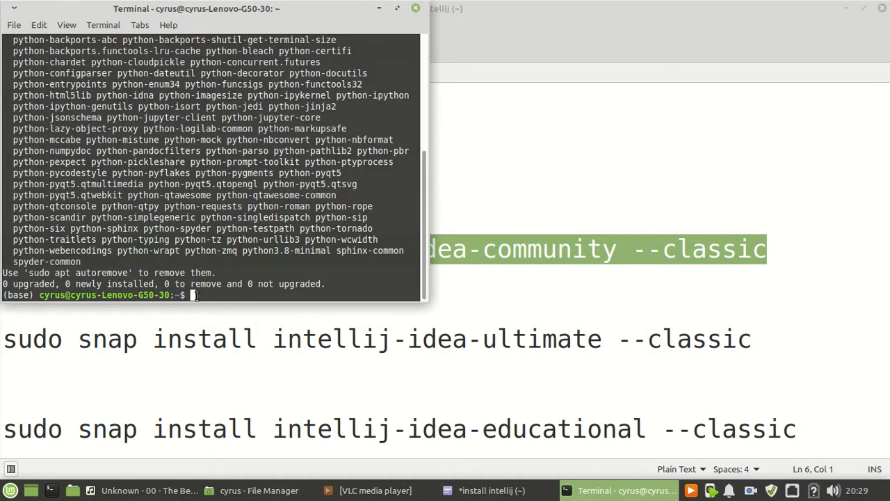
{"action": "type", "text": "sudo snap install intellij-idea-community --classic"}
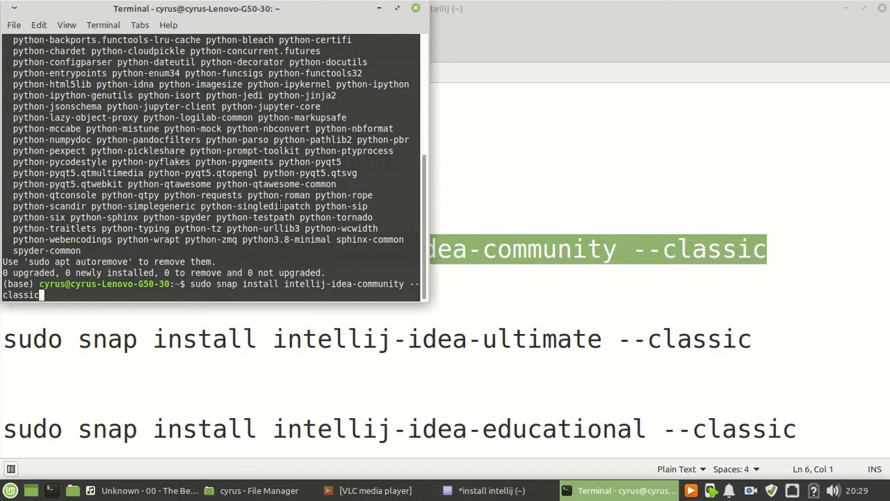
{"action": "key", "text": "Return"}
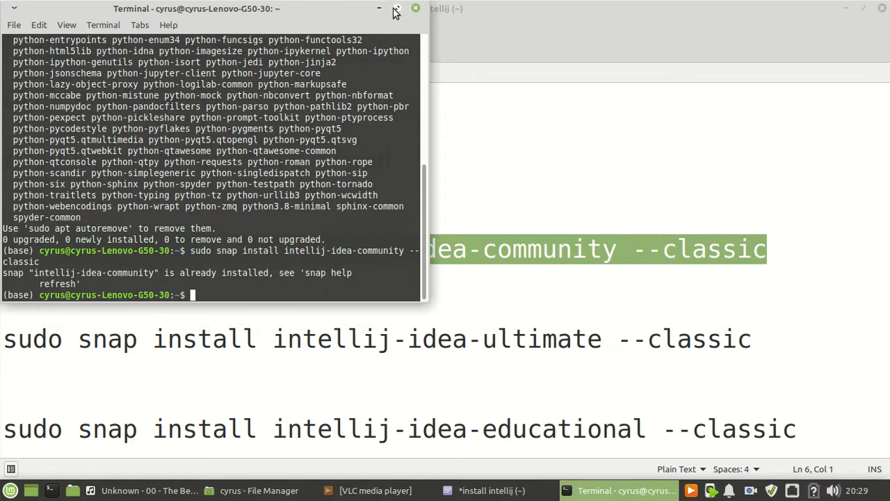
{"action": "left_click", "coordinate": [396, 8]}
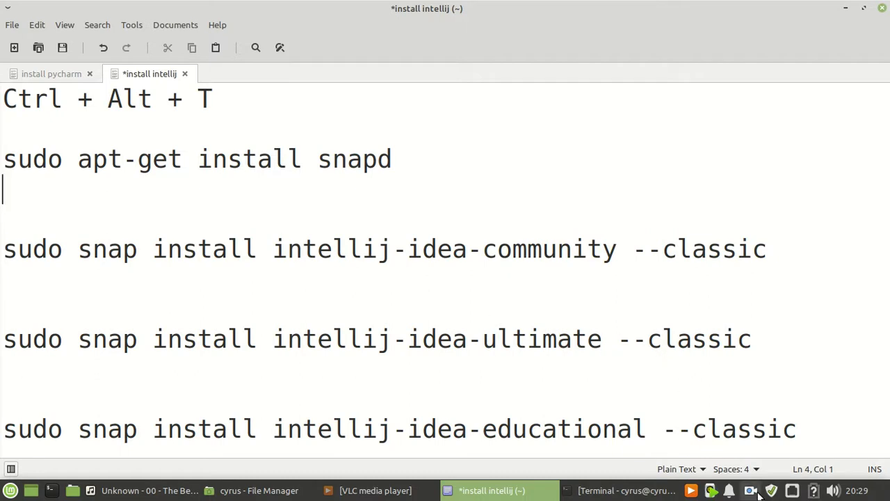
{"action": "left_click", "coordinate": [751, 490]}
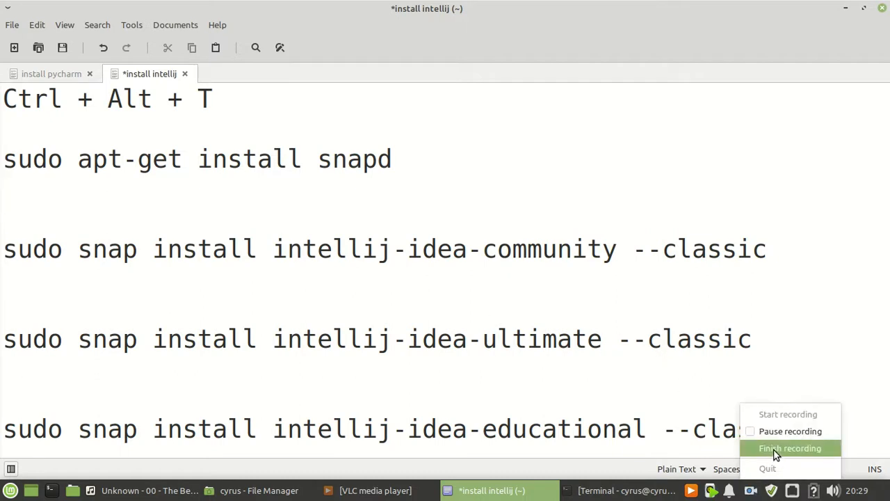